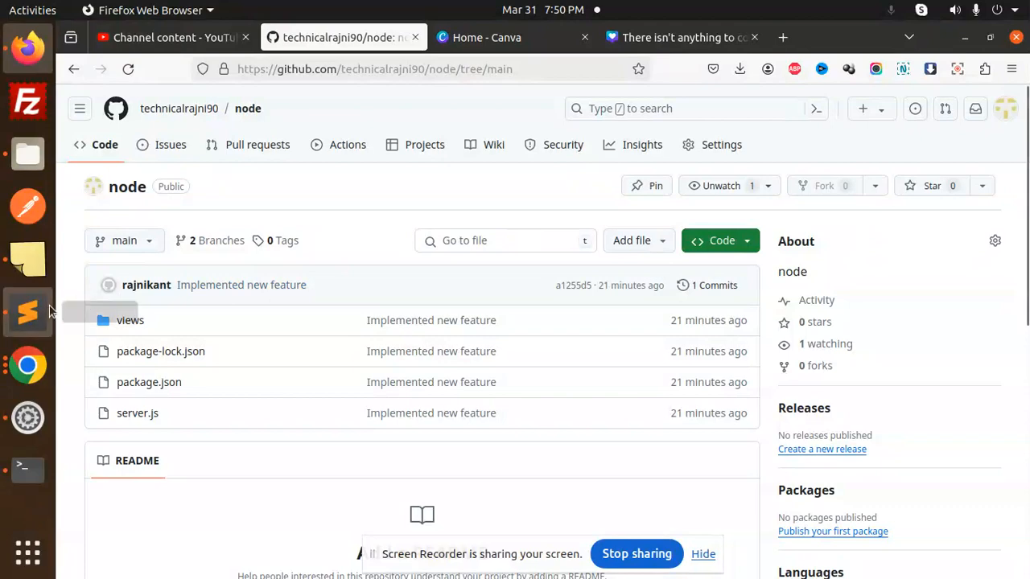
Step: Bring up the pinologging.js Pino example in Sublime Text for review
click(27, 312)
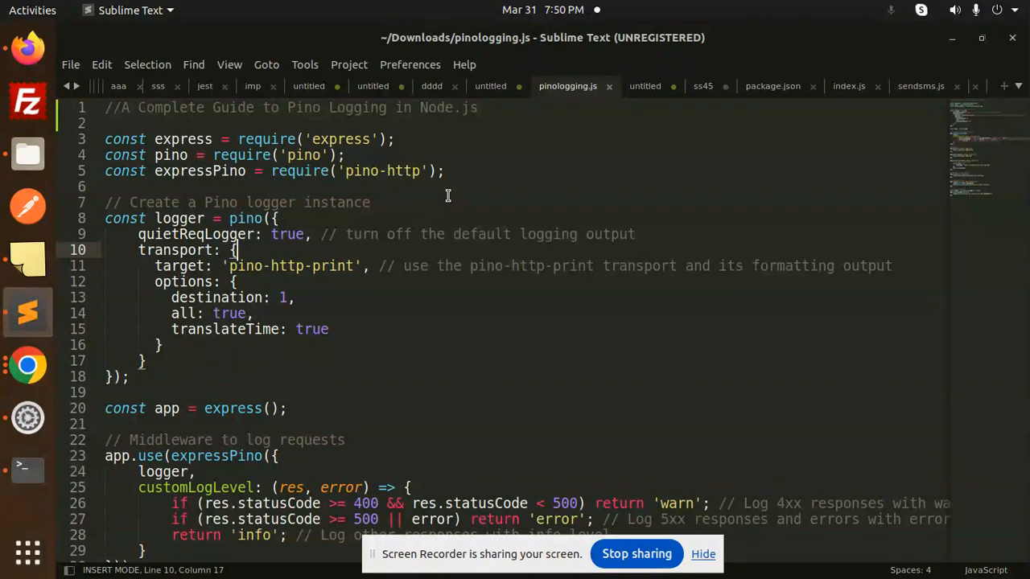
mouse_move(748, 17)
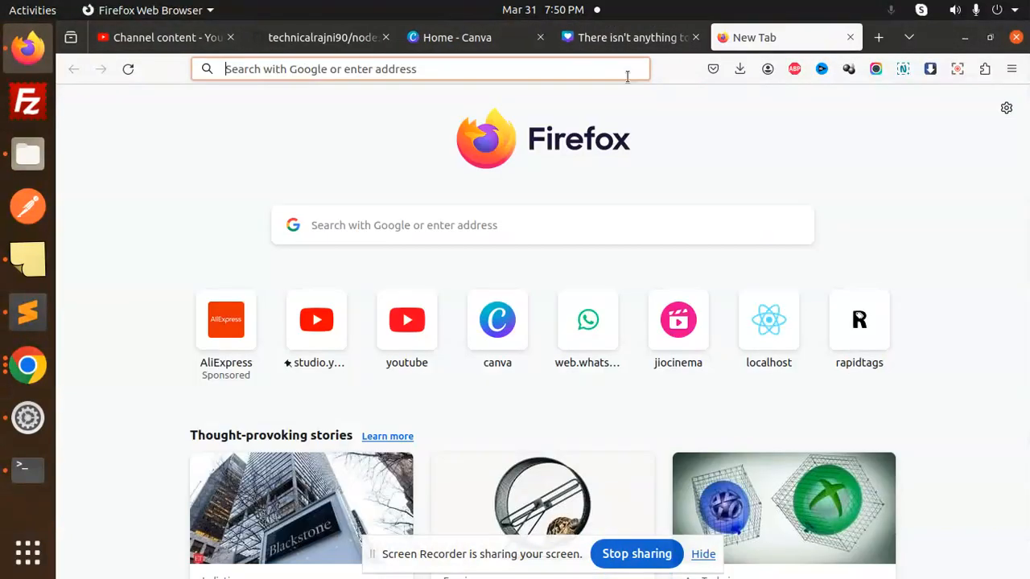
Step: Search 'npm pino' and review the pino 8.19.0 package page on npmjs.com
text(npm+)
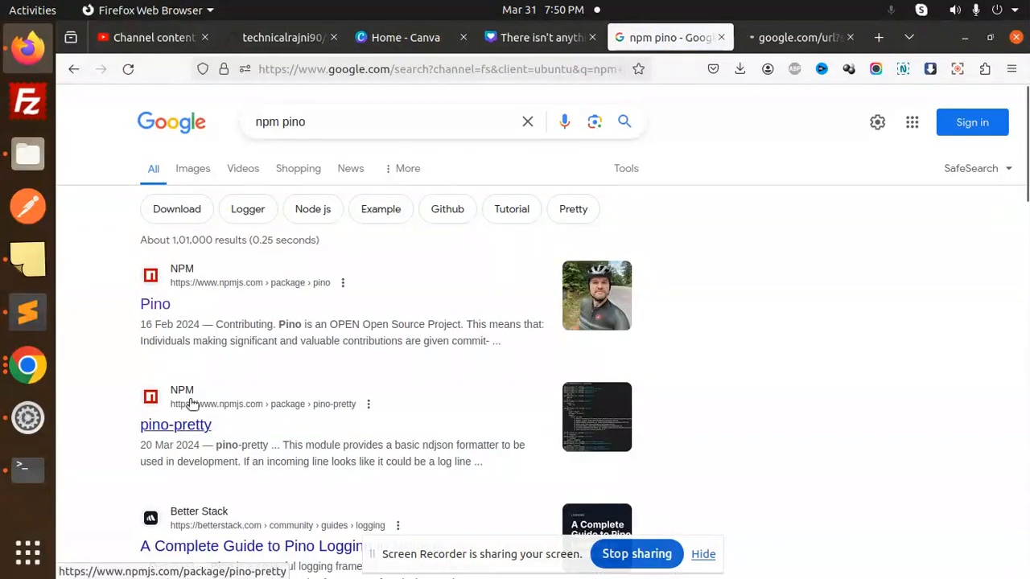
click(155, 303)
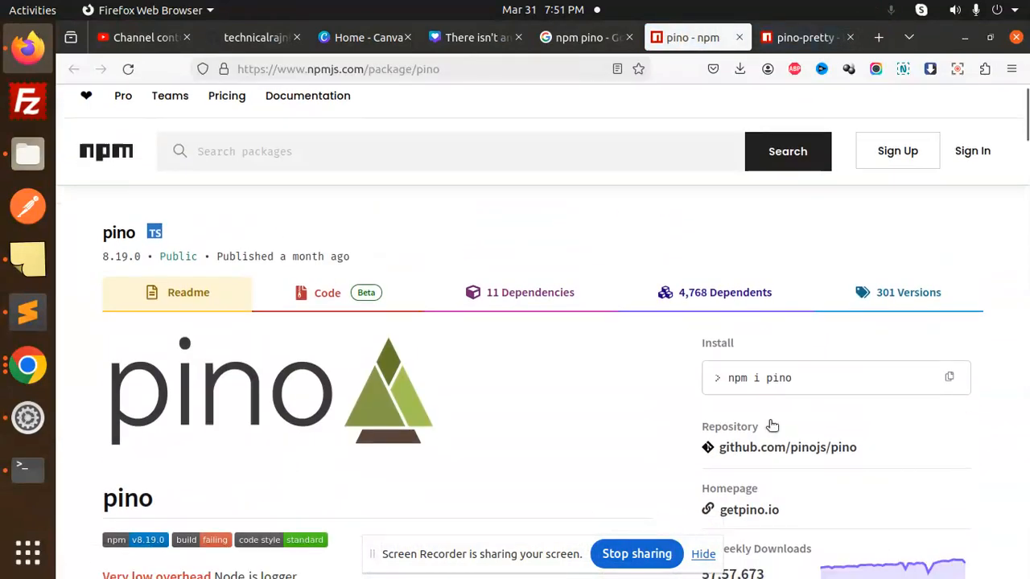
scroll(down, 3)
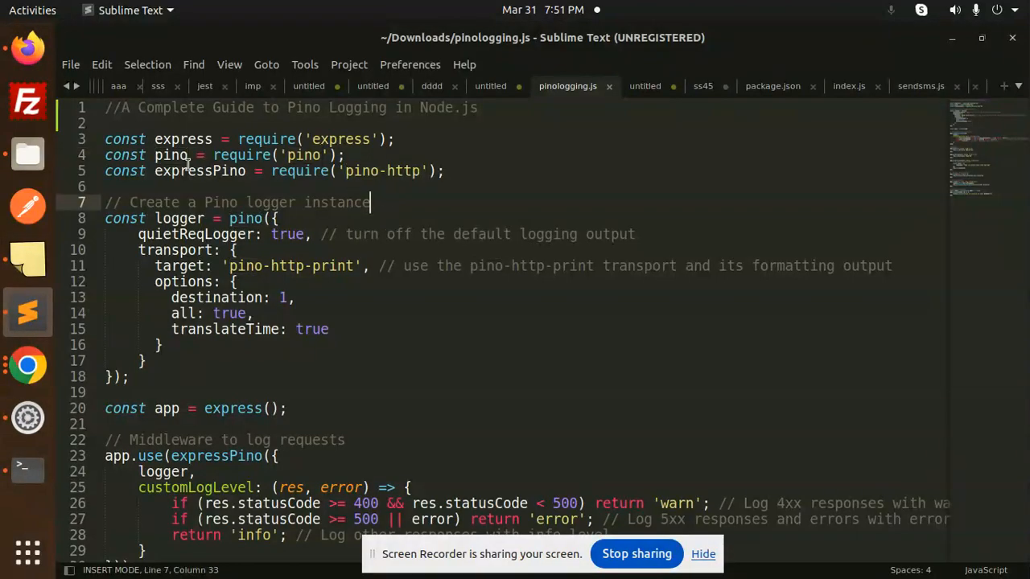
Step: Navigate Files through html > node to topnodejs and open a terminal there
click(105, 138)
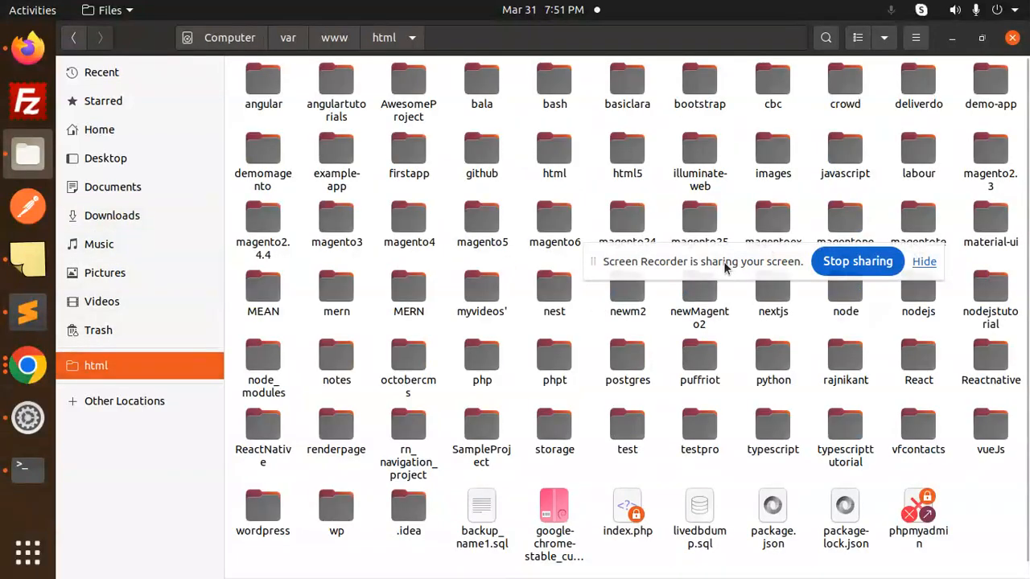
click(918, 290)
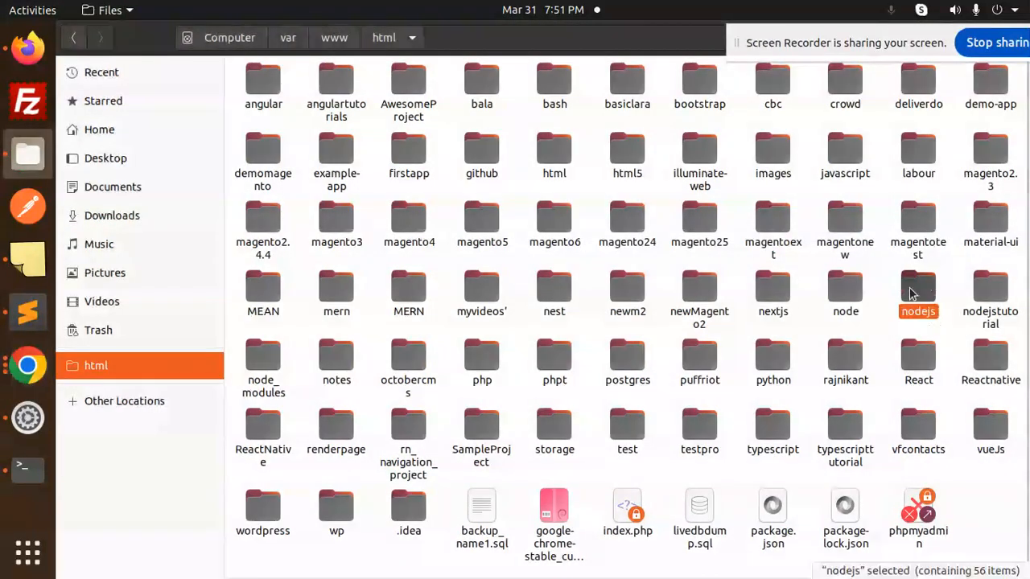
double_click(918, 287)
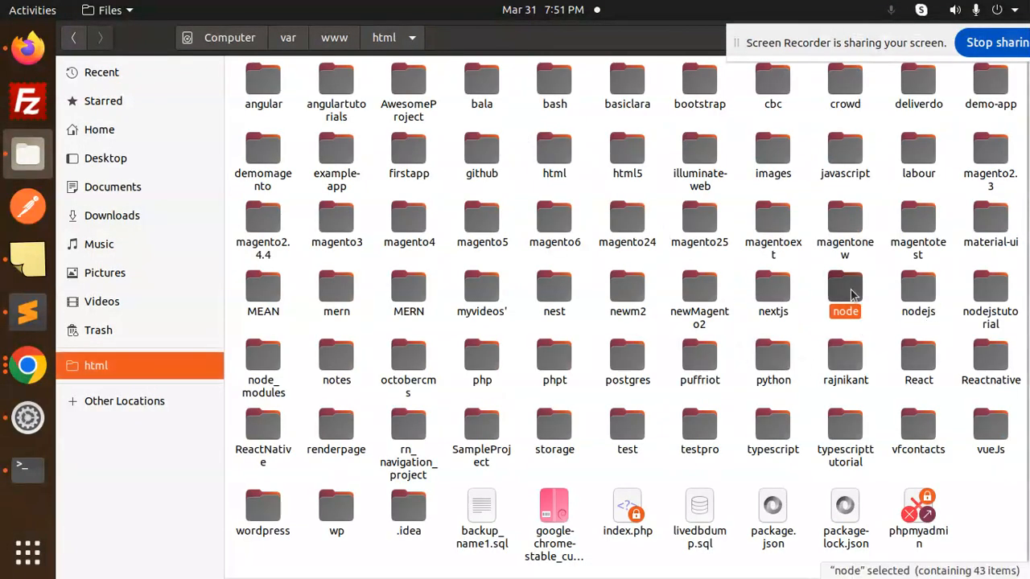
double_click(845, 290)
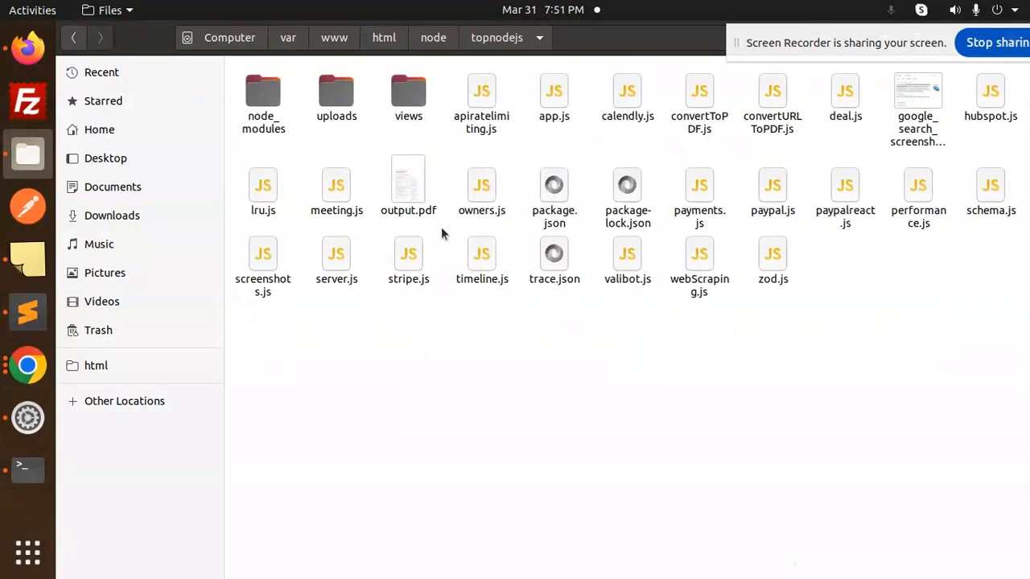
click(27, 470)
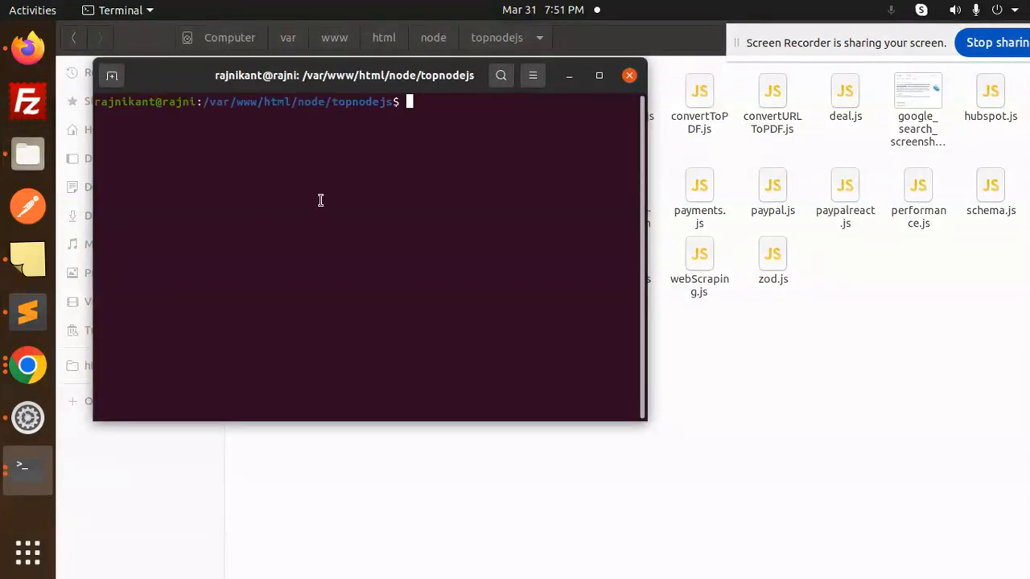
Step: Launch 'code .' on topnodejs and create pinologgong.js holding the Pino example code
text(code .)
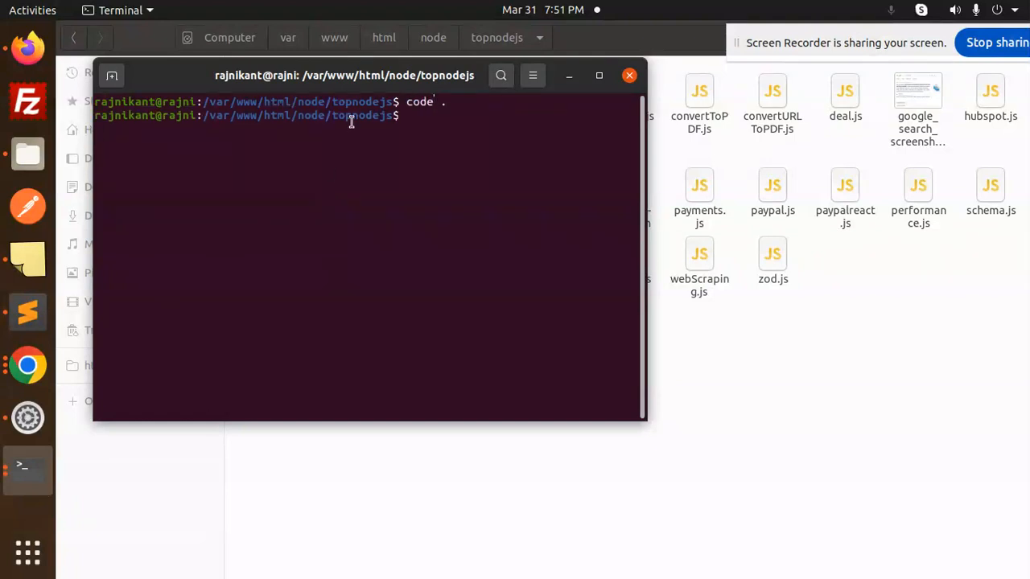
key(Return)
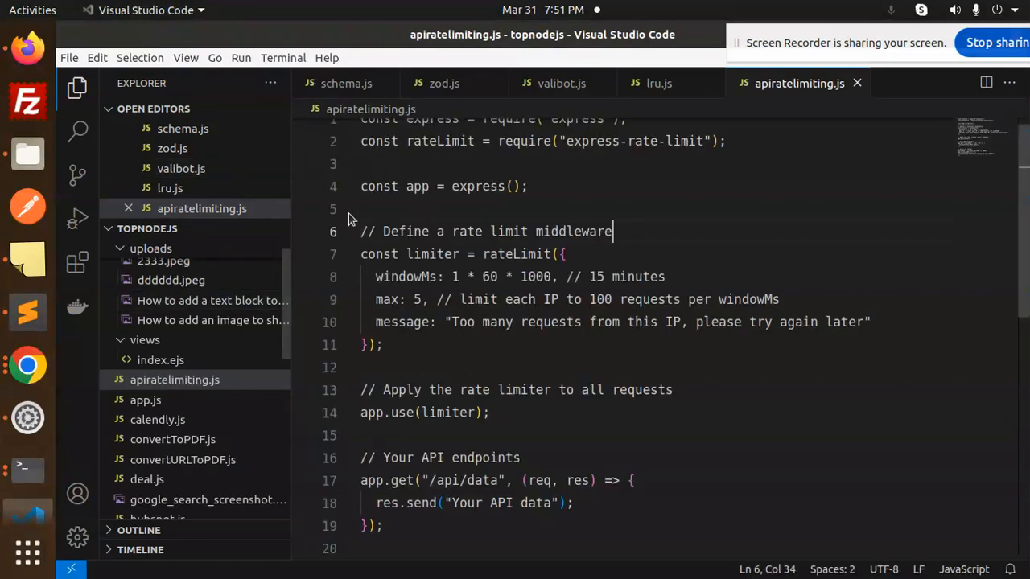
double_click(573, 231)
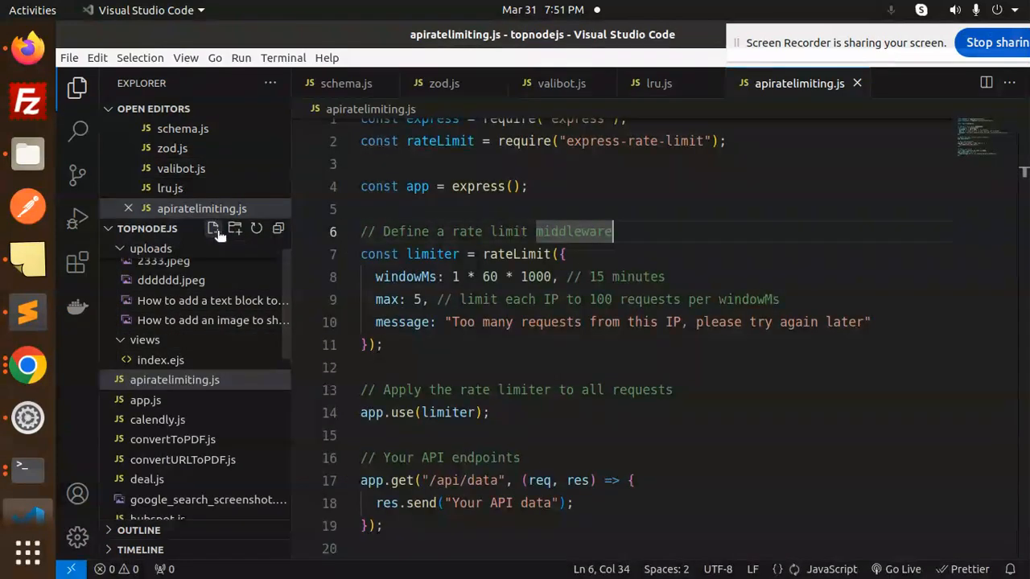
text(pin)
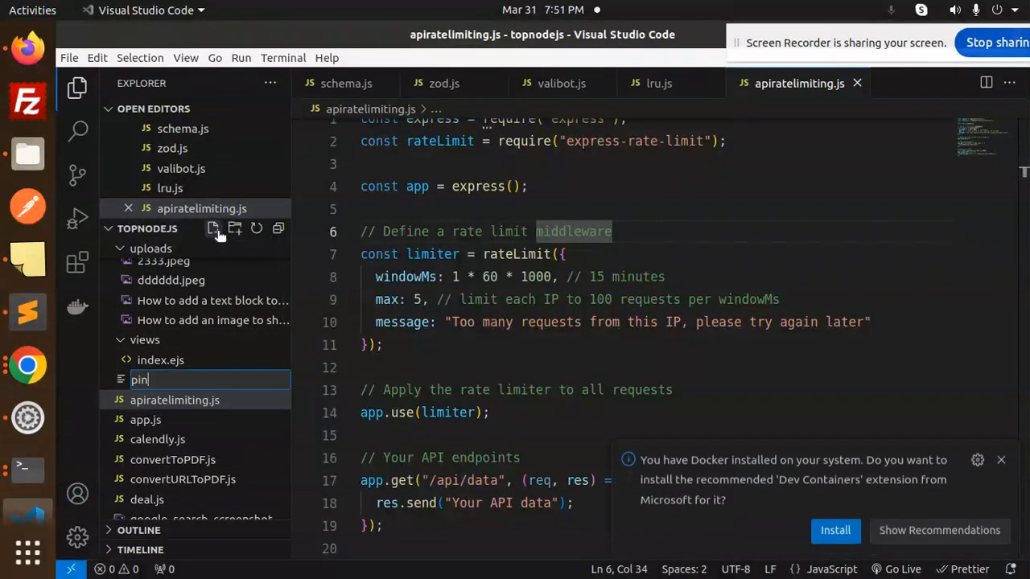
text(loggong)
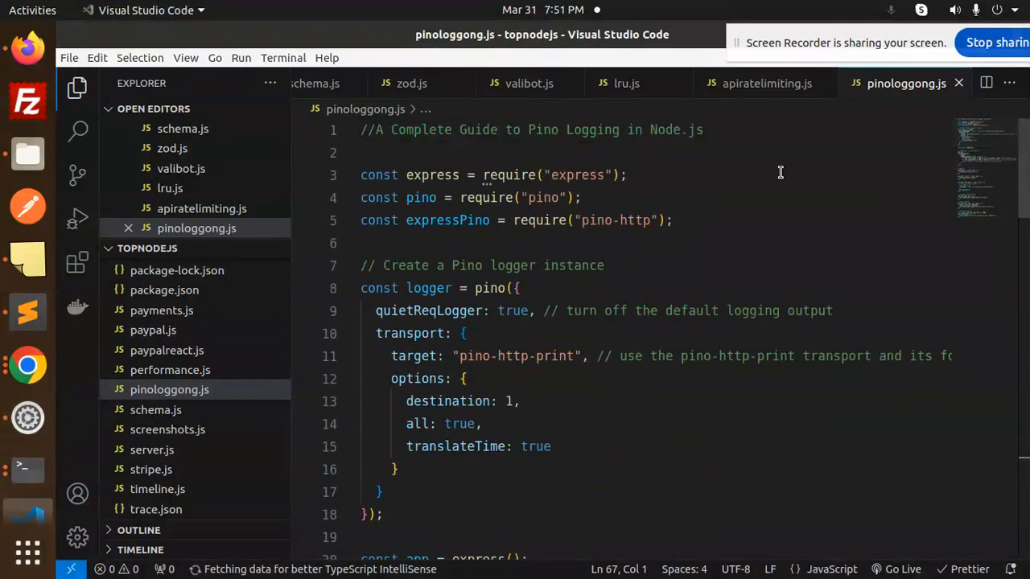
double_click(543, 196)
text(npm i ^M)
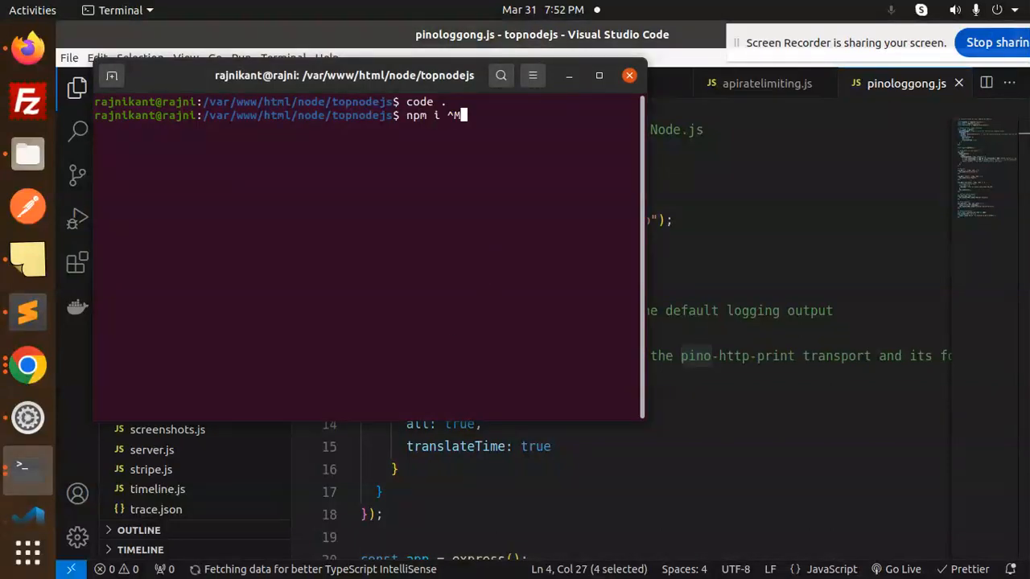
Step: Install pino, pino-http and pino-http-print, then run node pinologgong.js on port 3000
text(pino)
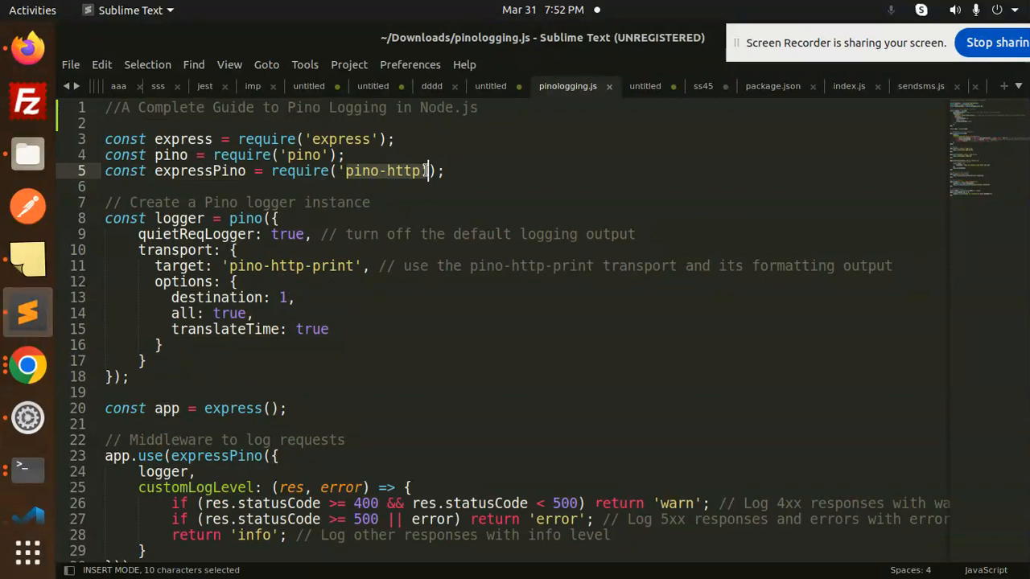
click(25, 470)
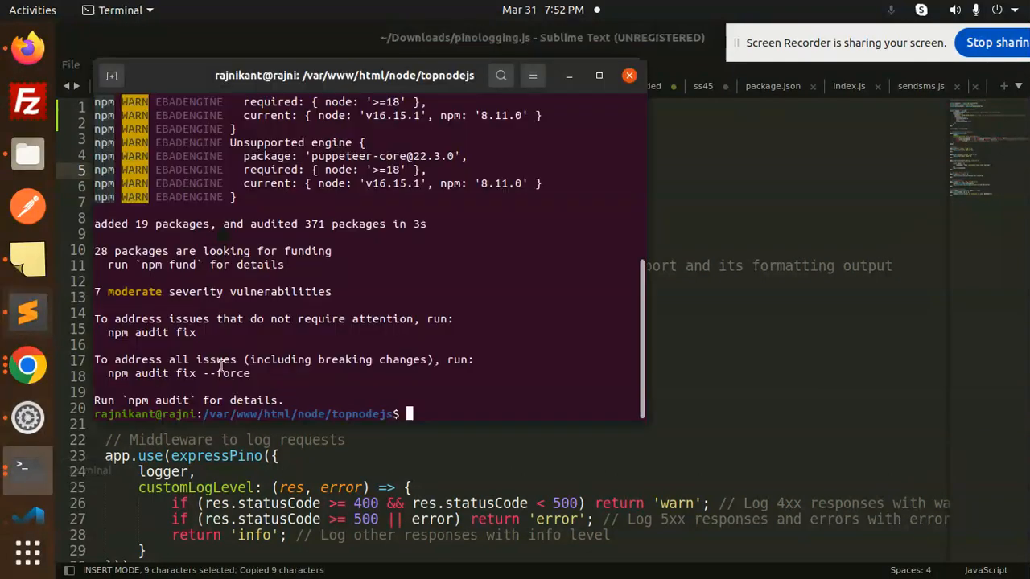
text(npm)
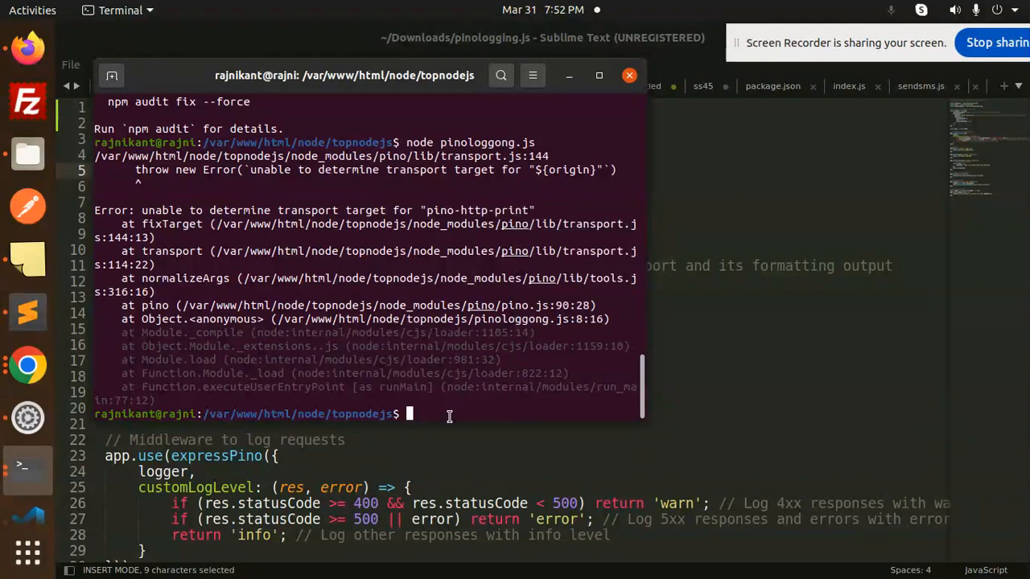
text(npm i pino-http-print)
text(node pinologgong.js)
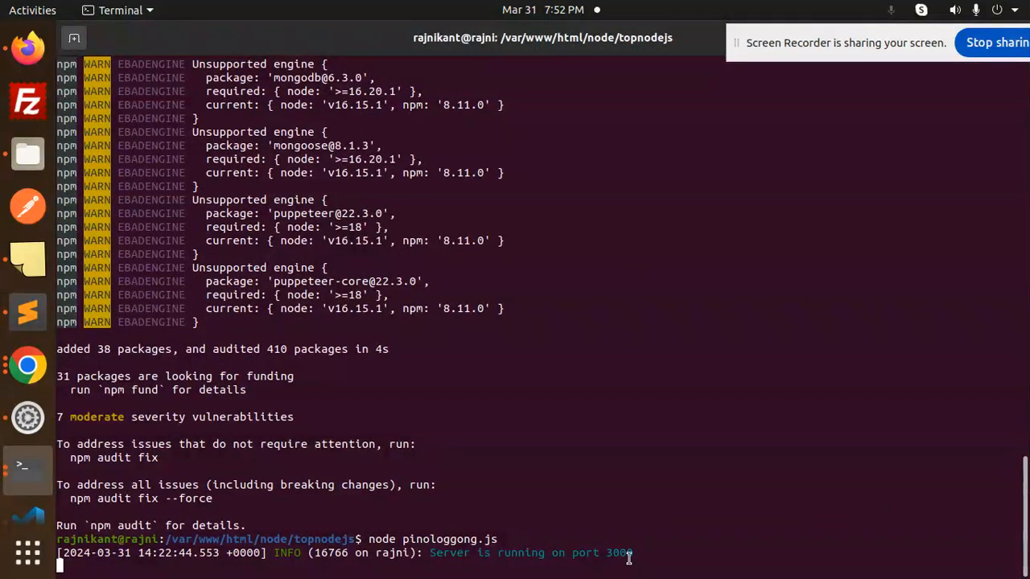
mouse_move(28, 49)
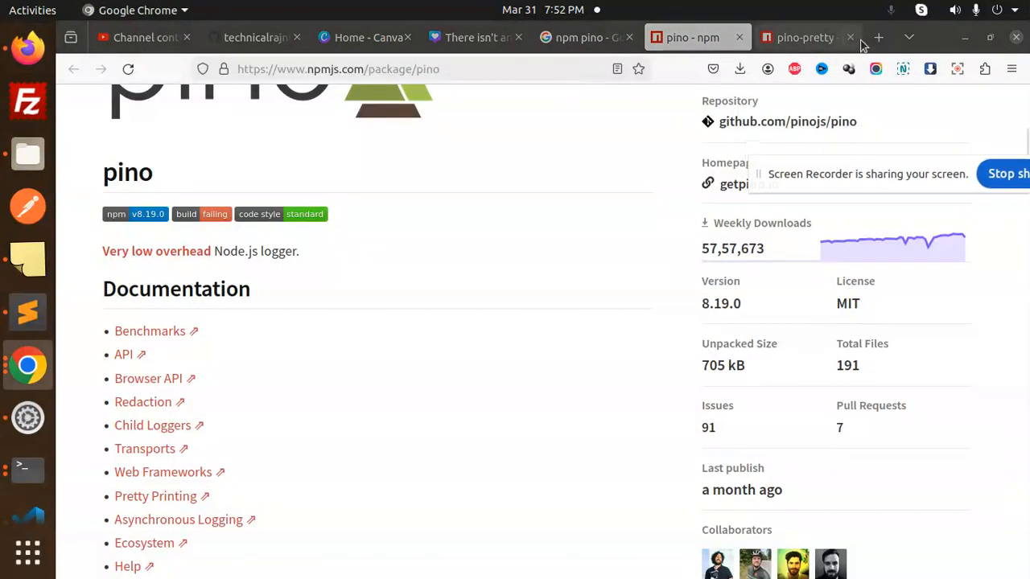
Step: Visit the app's root, /about and /api/ routes, then check the request log in the terminal
click(879, 37)
text(localhost:3000)
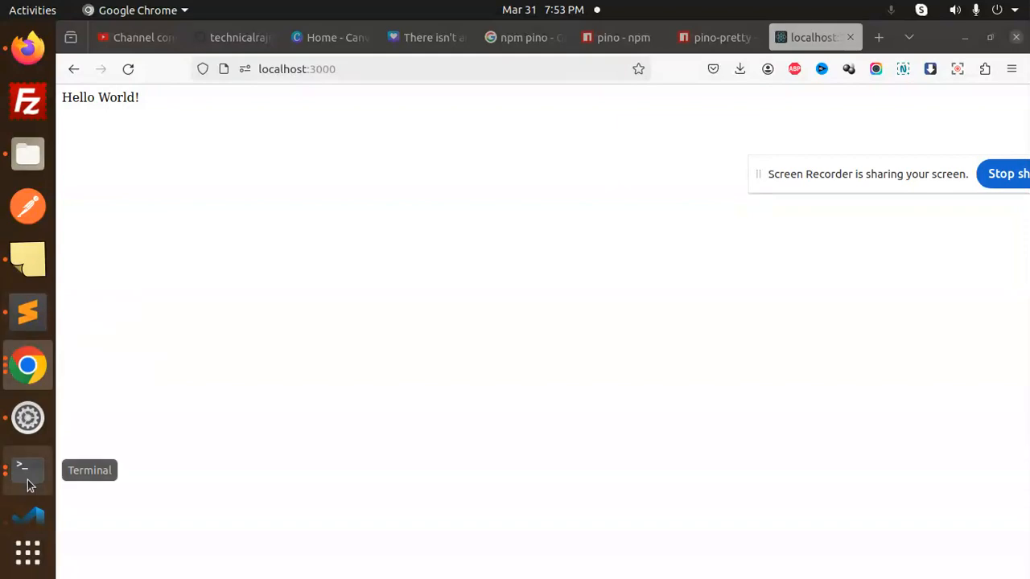
click(28, 470)
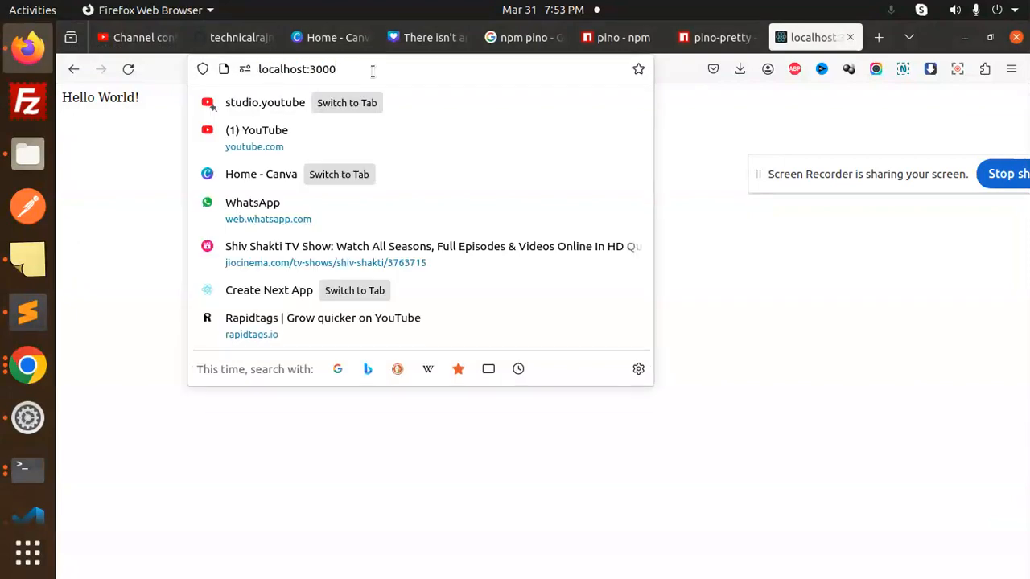
text(/about)
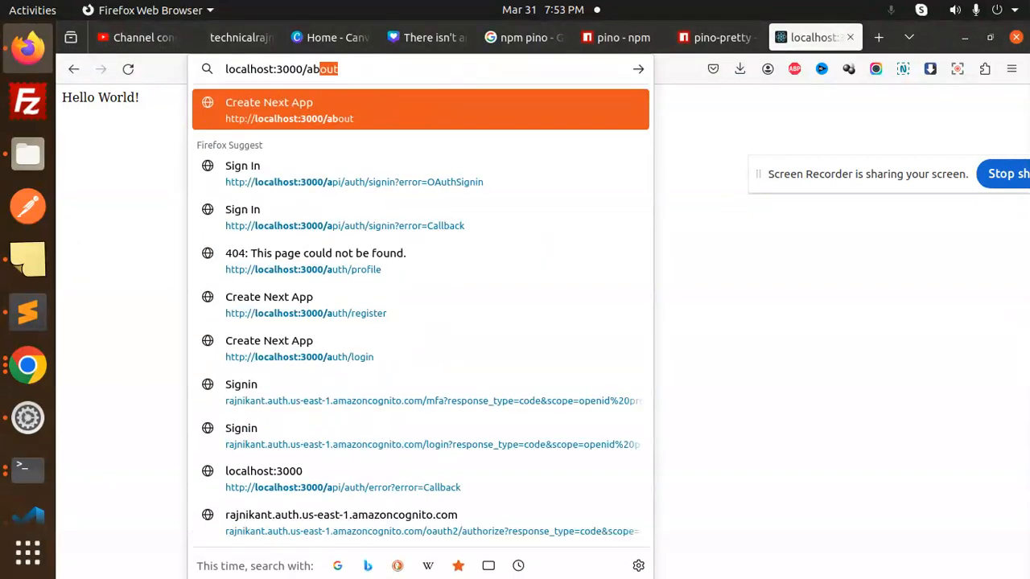
key(BackSpace)
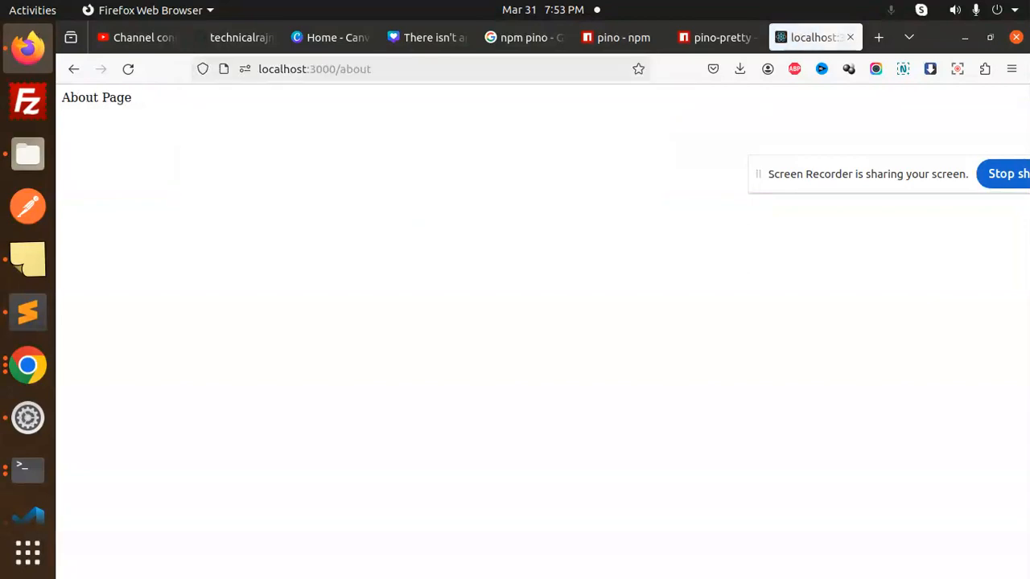
click(27, 470)
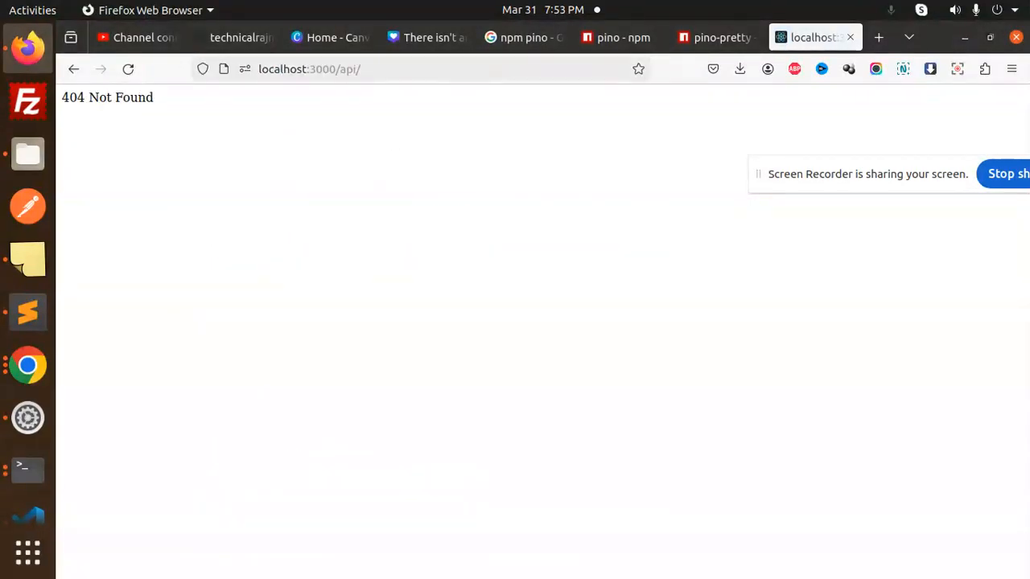
click(27, 469)
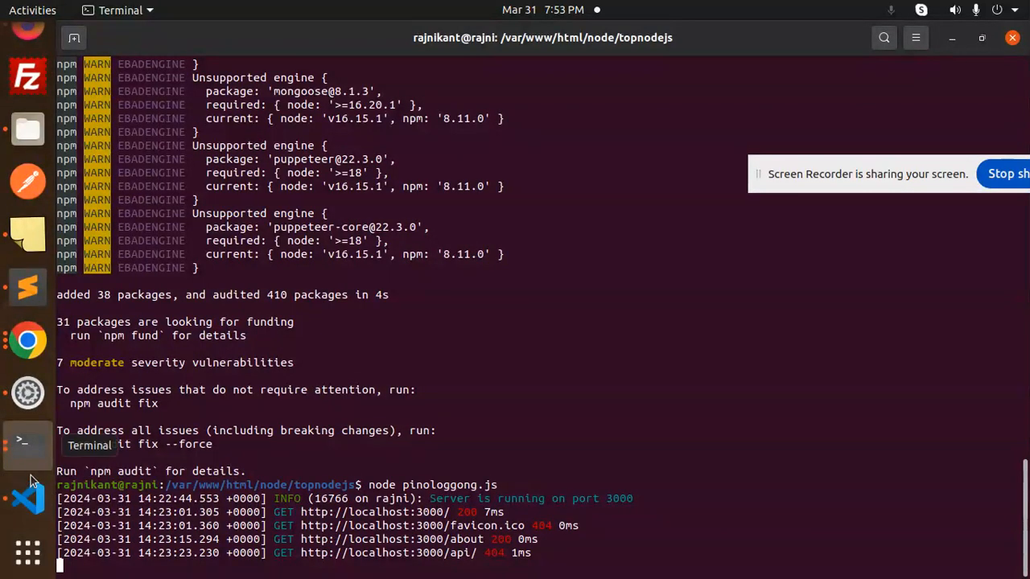
Step: Review the routes in pinologgong.js and highlight the /api/data route path
click(29, 497)
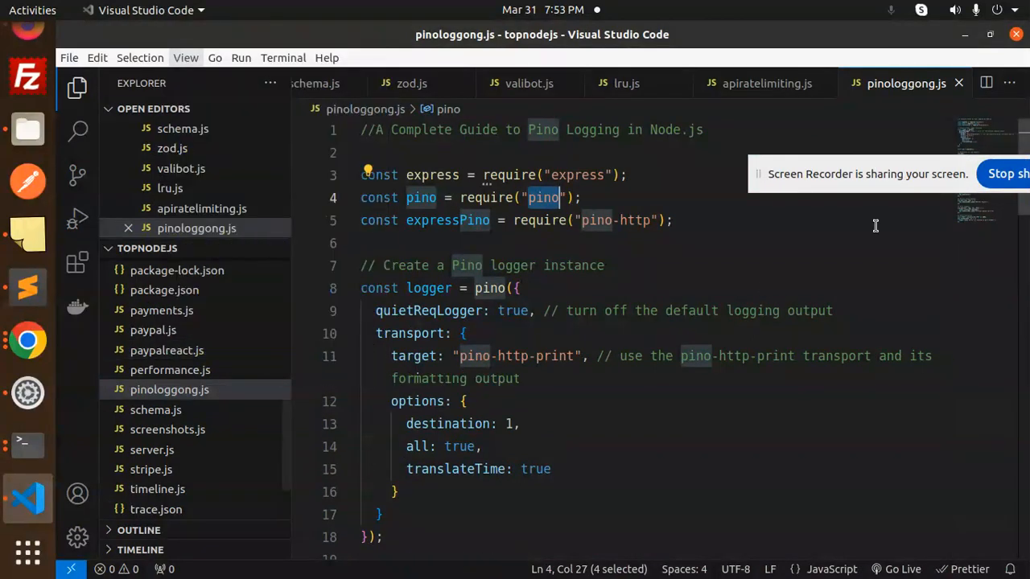
scroll(down, 3)
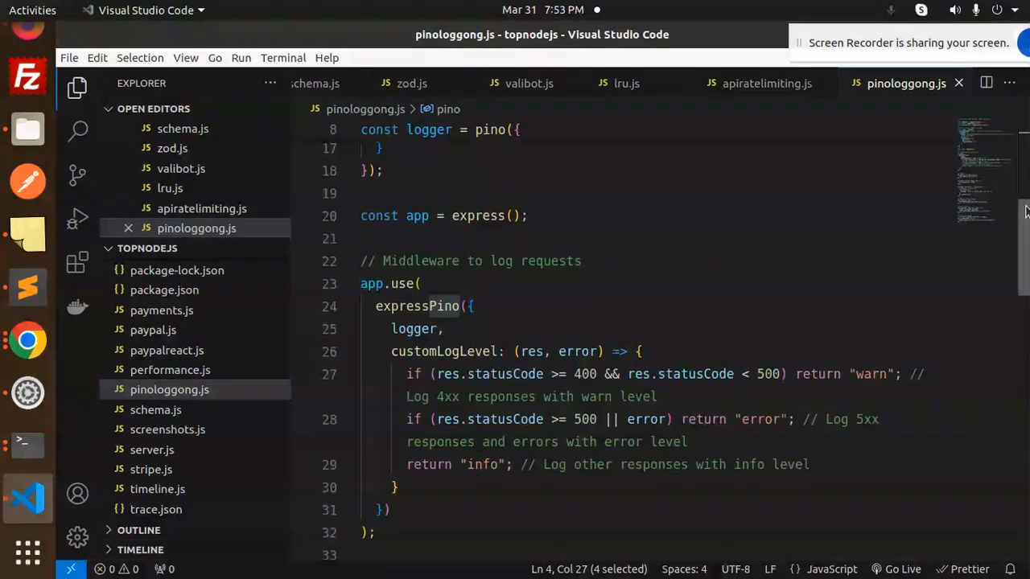
scroll(down, 3)
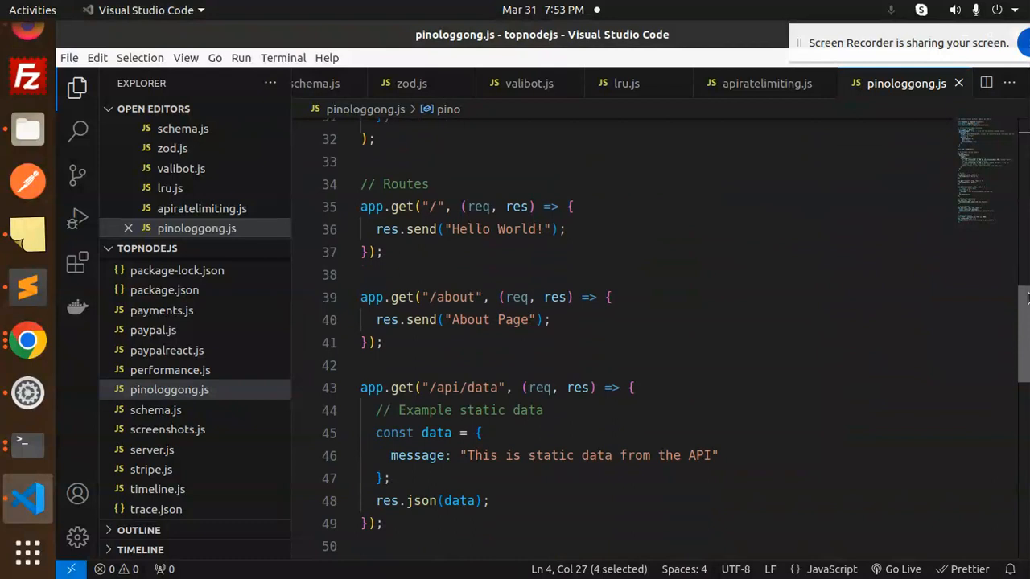
double_click(463, 388)
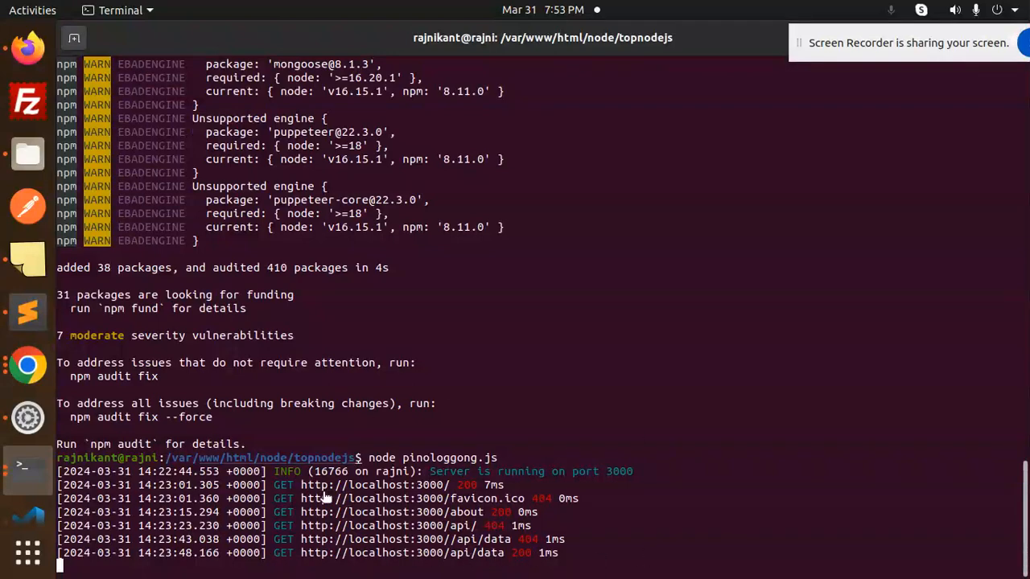
mouse_move(682, 571)
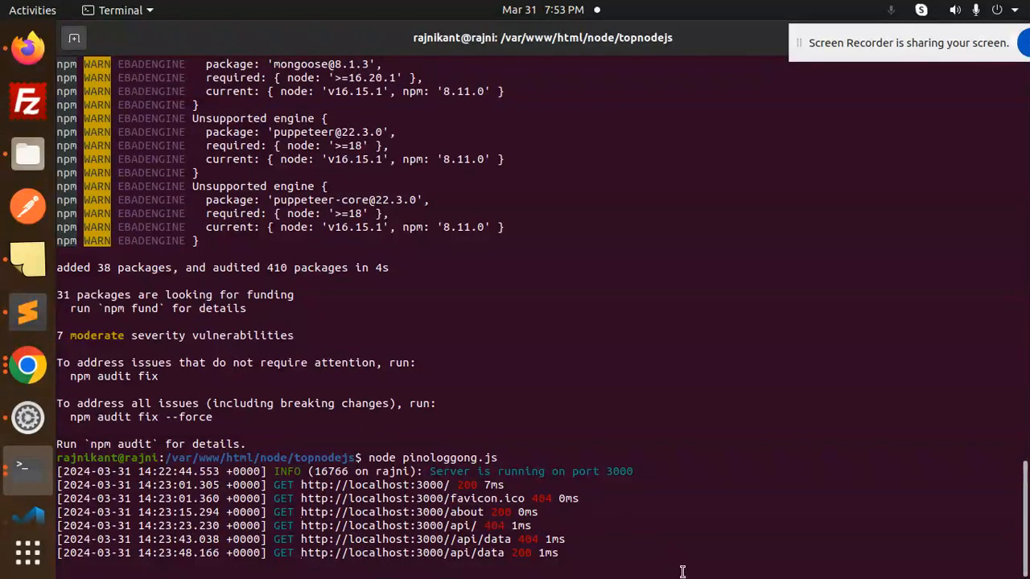
mouse_move(277, 567)
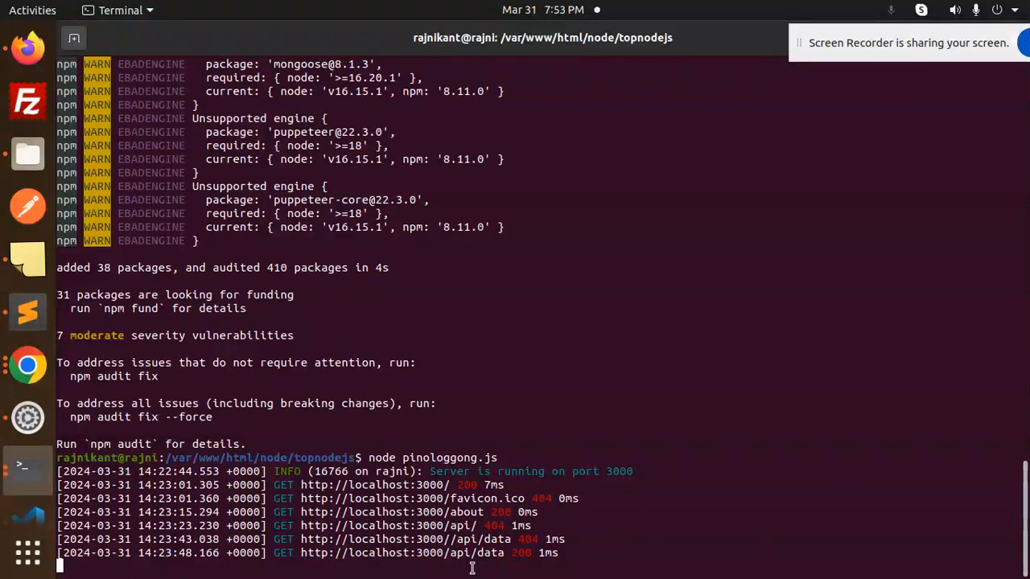
mouse_move(701, 525)
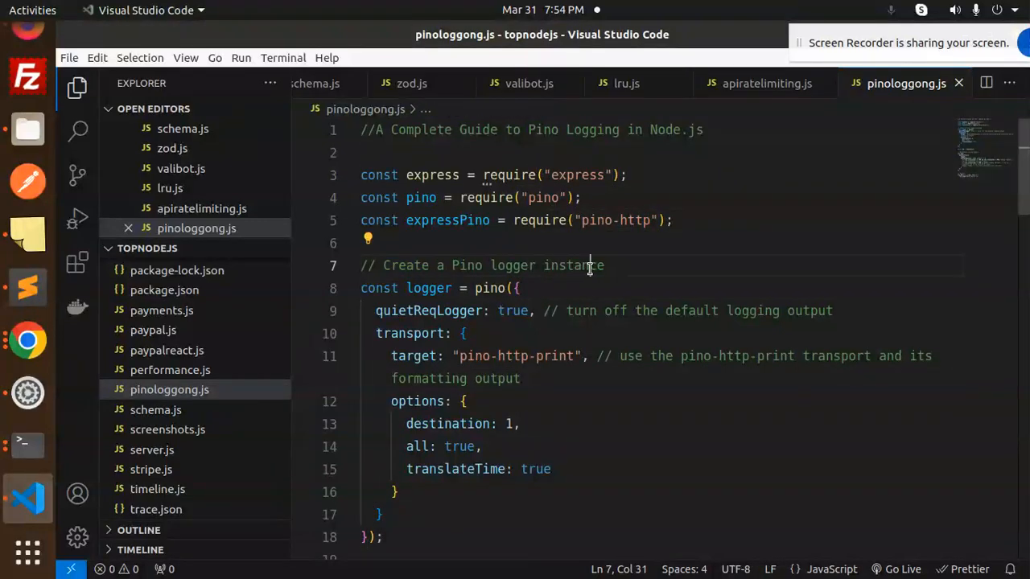
double_click(429, 311)
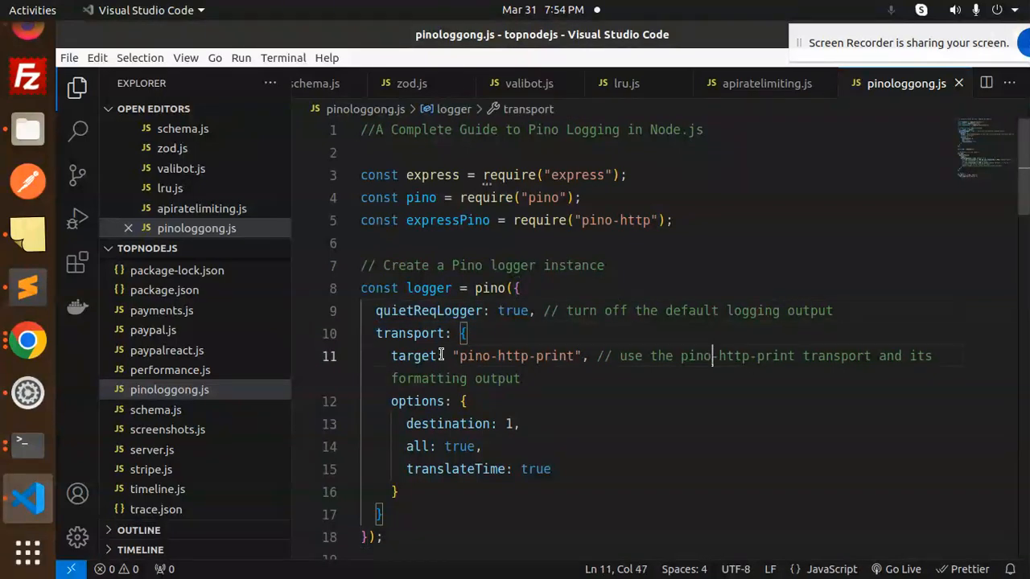
double_click(516, 356)
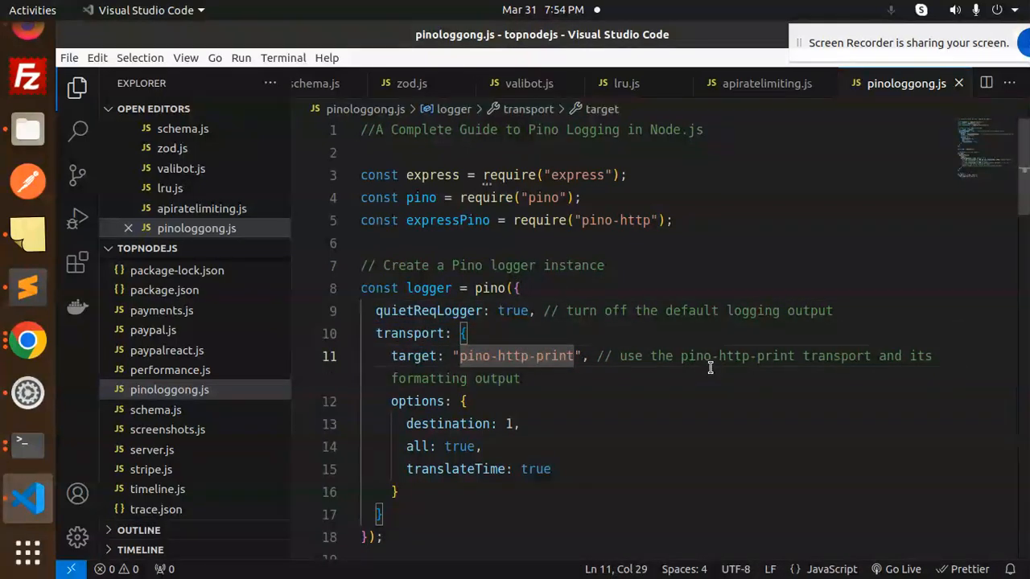
double_click(890, 356)
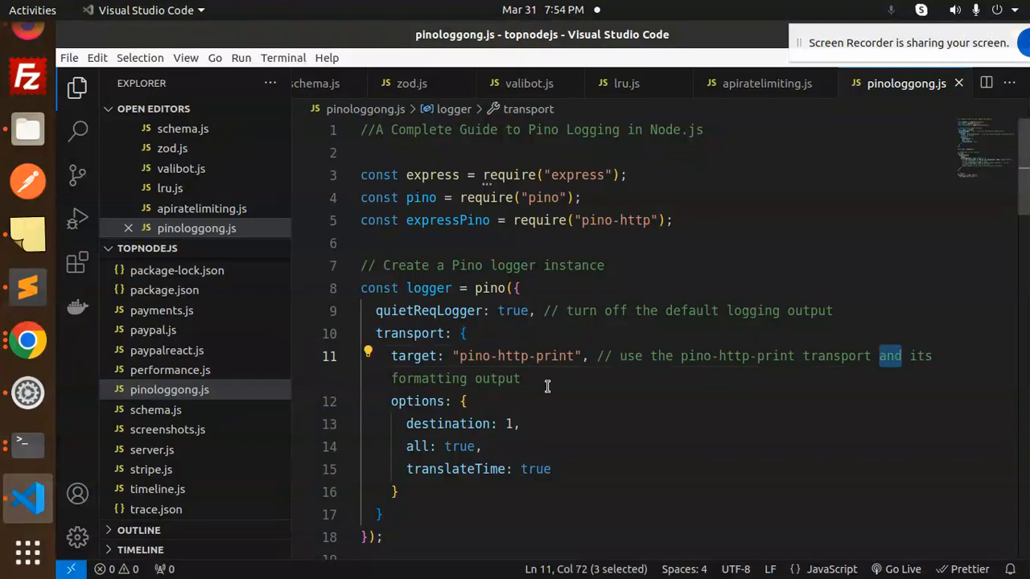
double_click(415, 400)
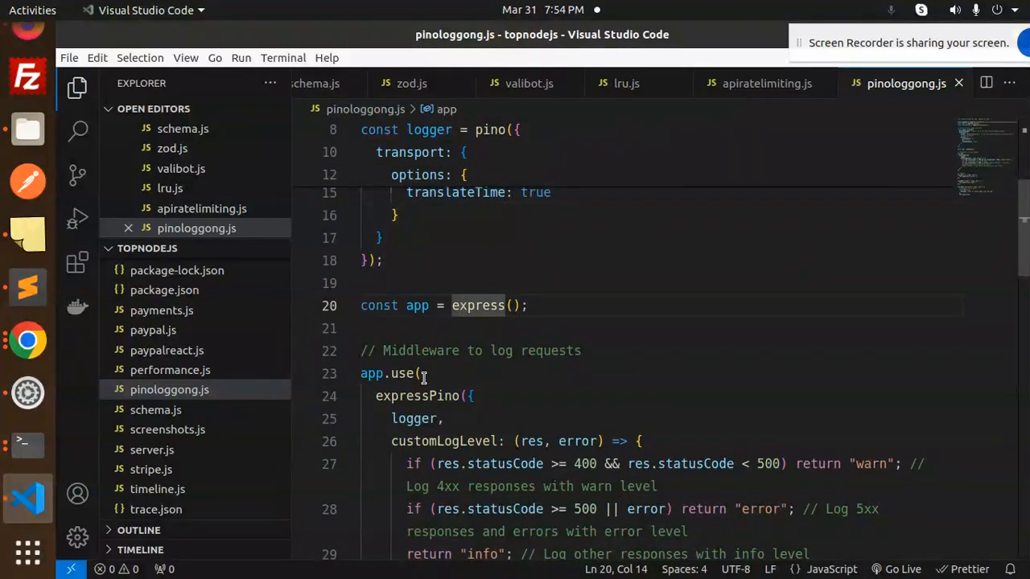
double_click(415, 419)
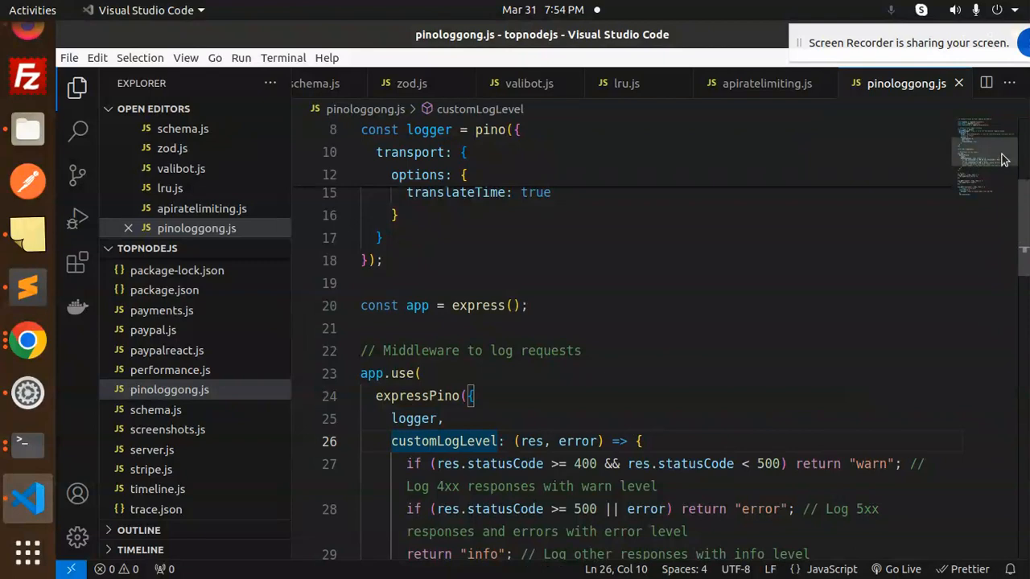
scroll(down, 3)
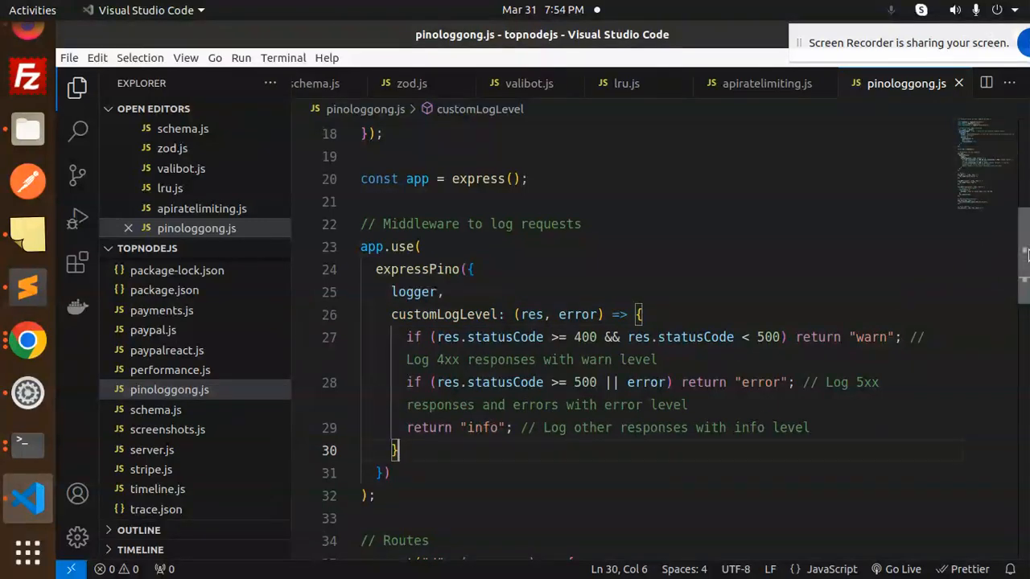
scroll(down, 3)
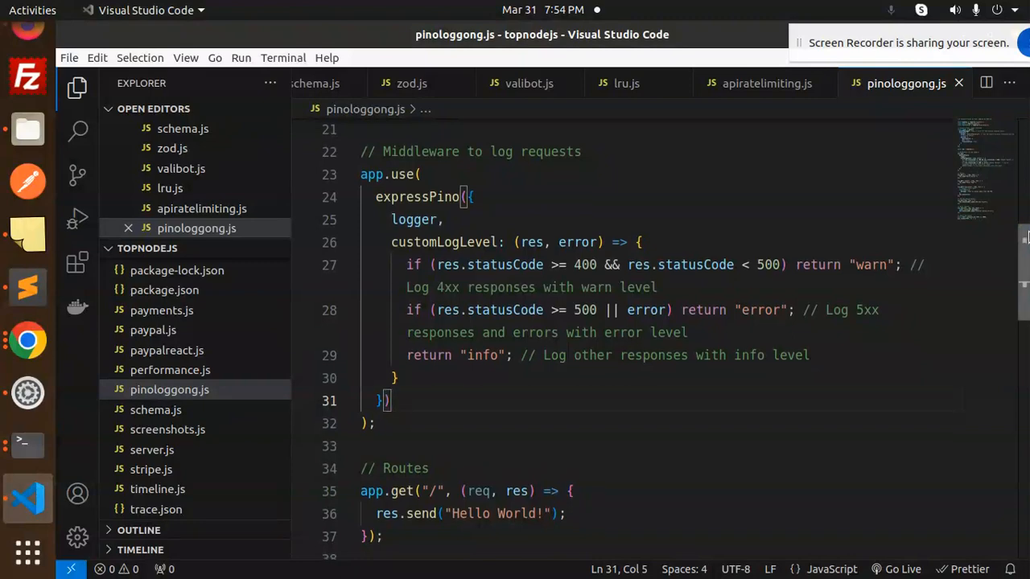
scroll(down, 3)
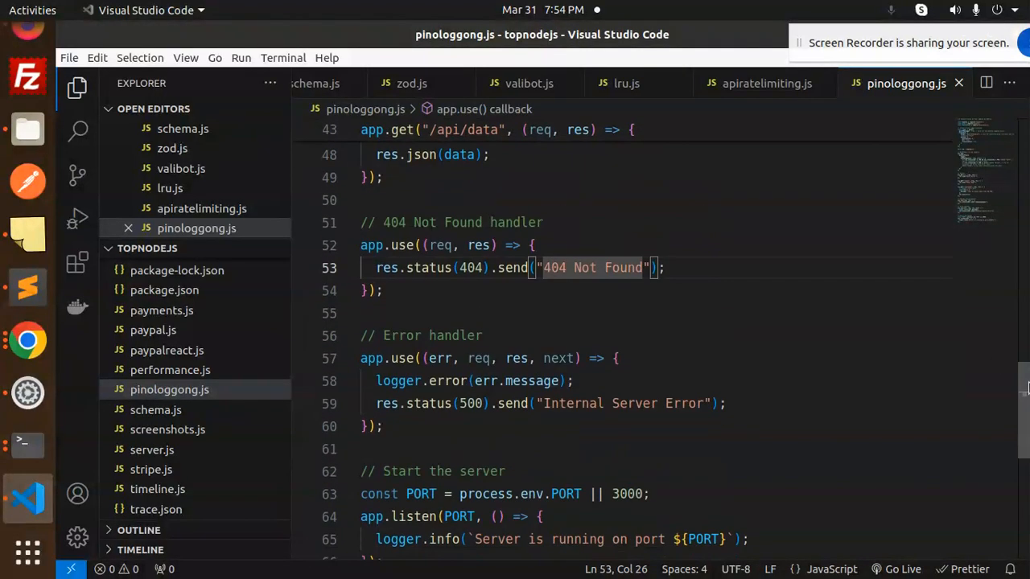
scroll(down, 3)
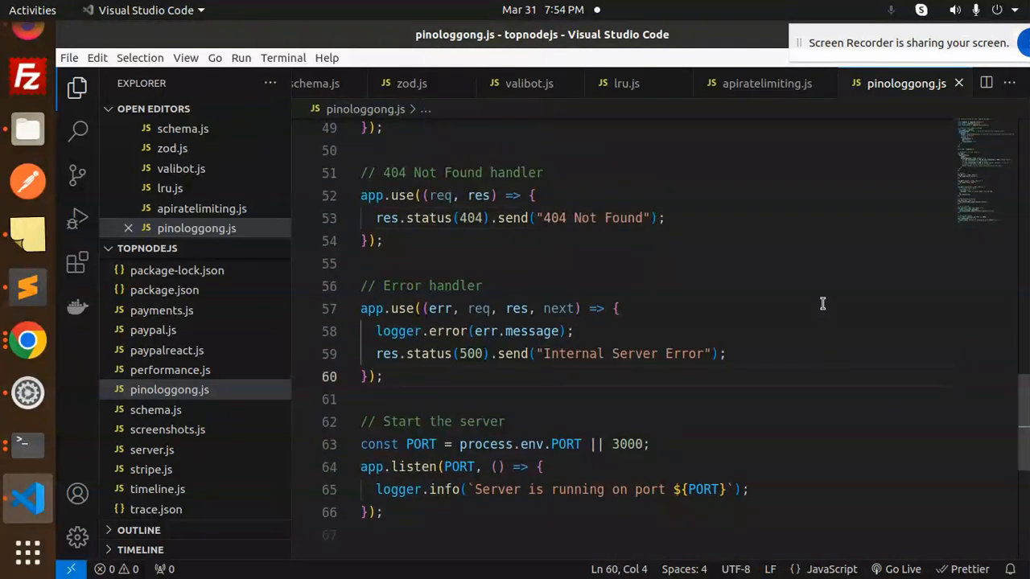